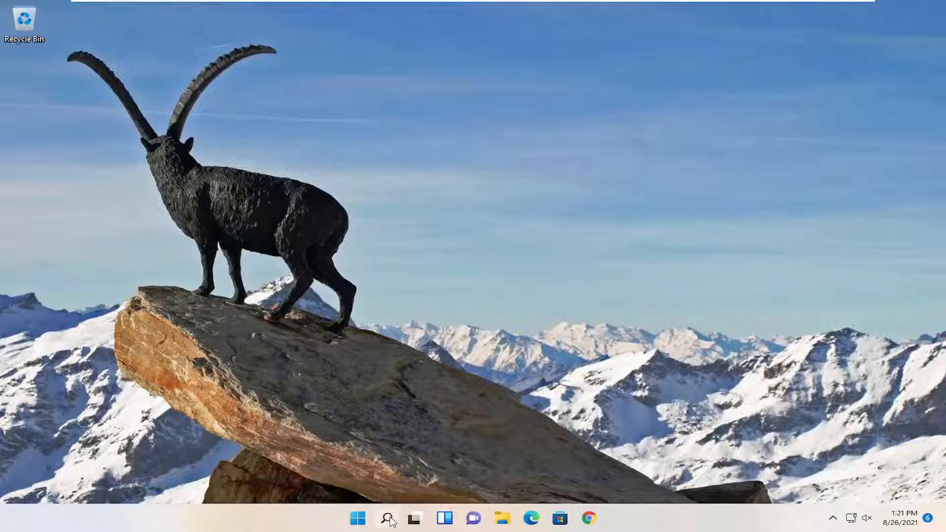
# Search for 'regedit' and run Registry Editor as administrator
pyautogui.write('regedi')
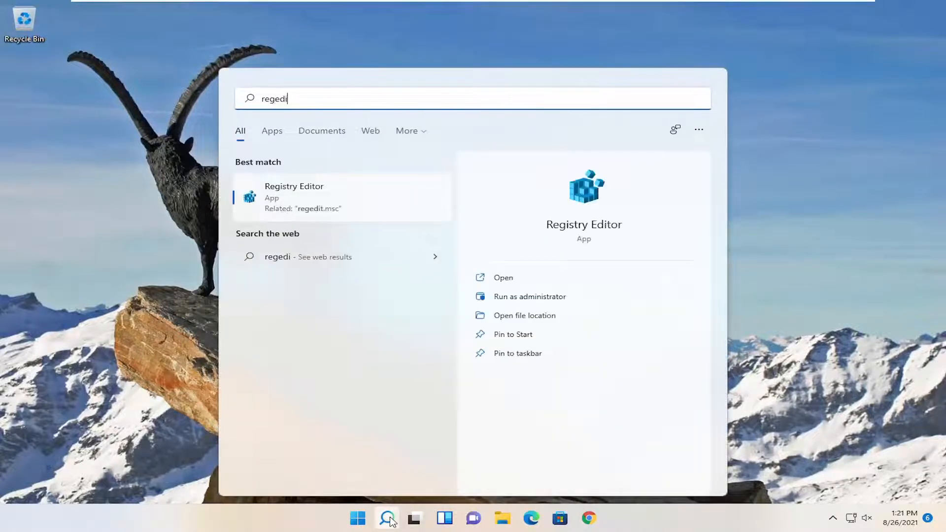
pyautogui.write('t')
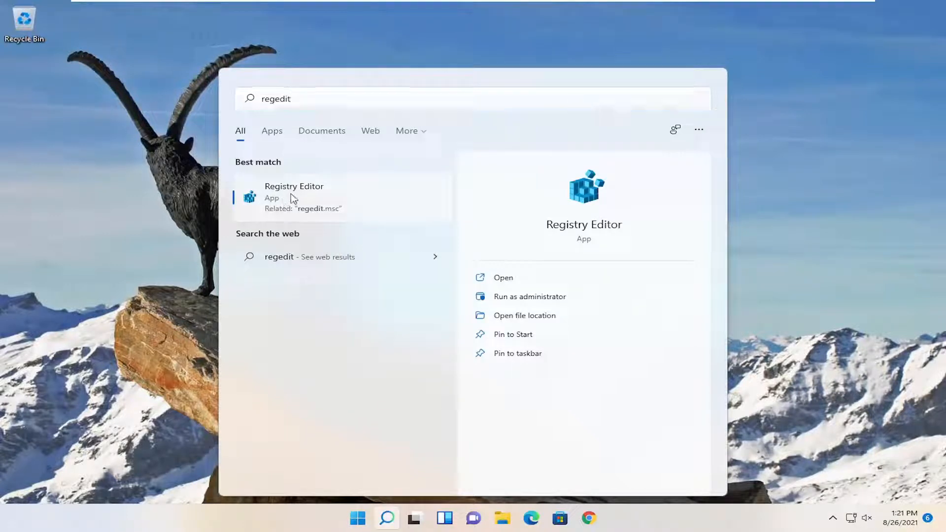
pyautogui.rightClick(294, 196)
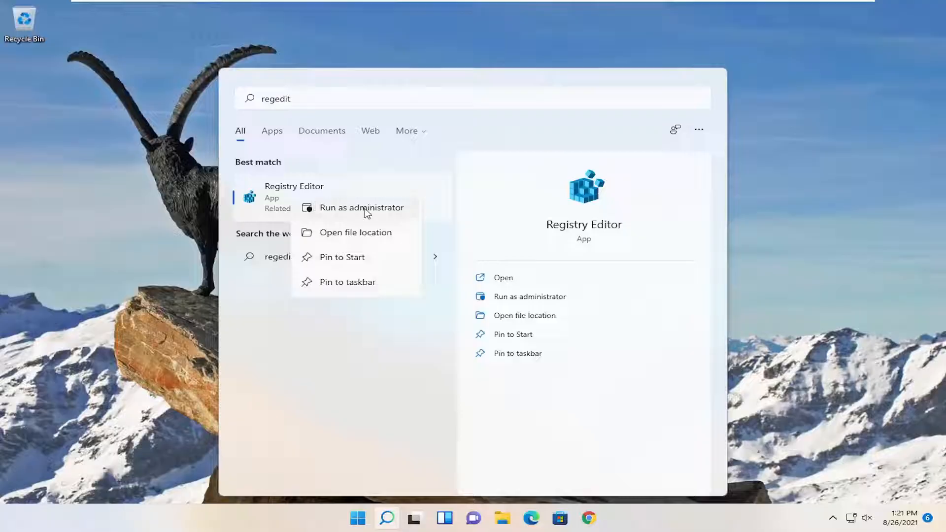
pyautogui.click(361, 207)
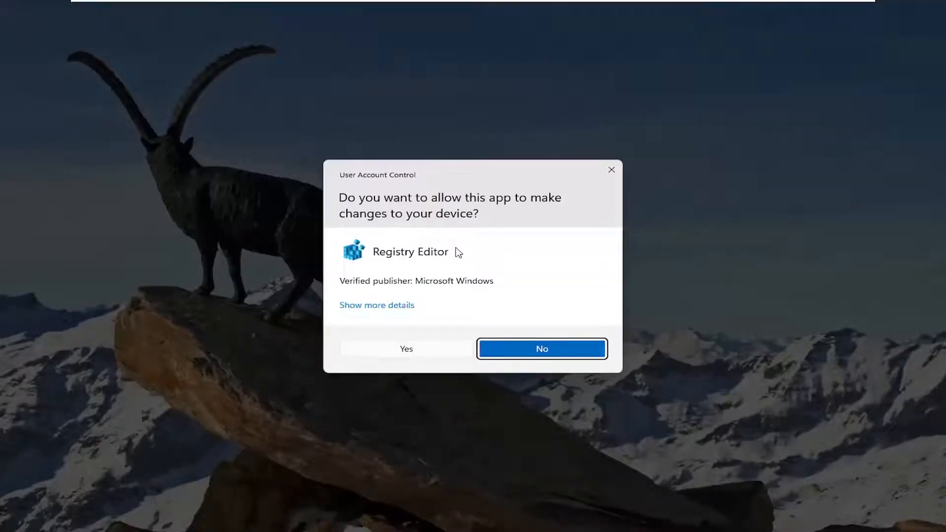
# Approve the UAC prompt, then cancel both the Export and Import registry dialogs
pyautogui.click(406, 349)
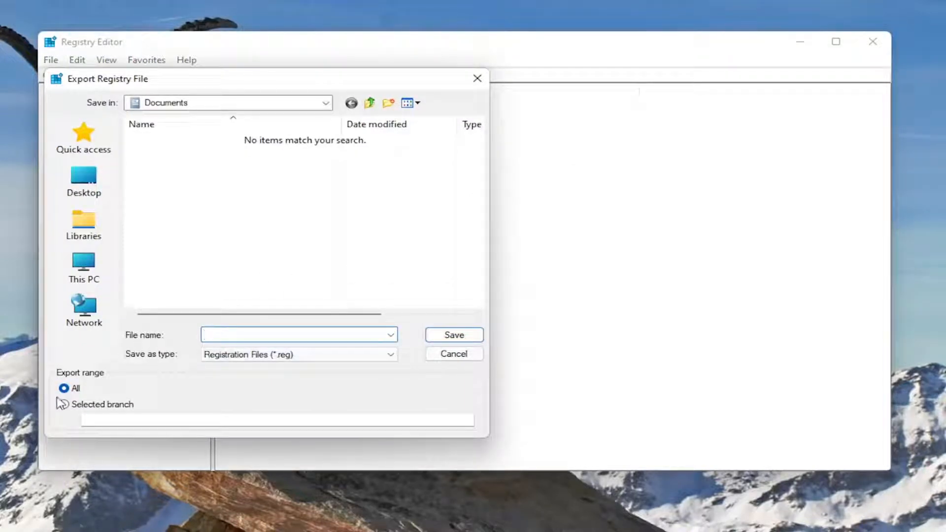
pyautogui.click(83, 266)
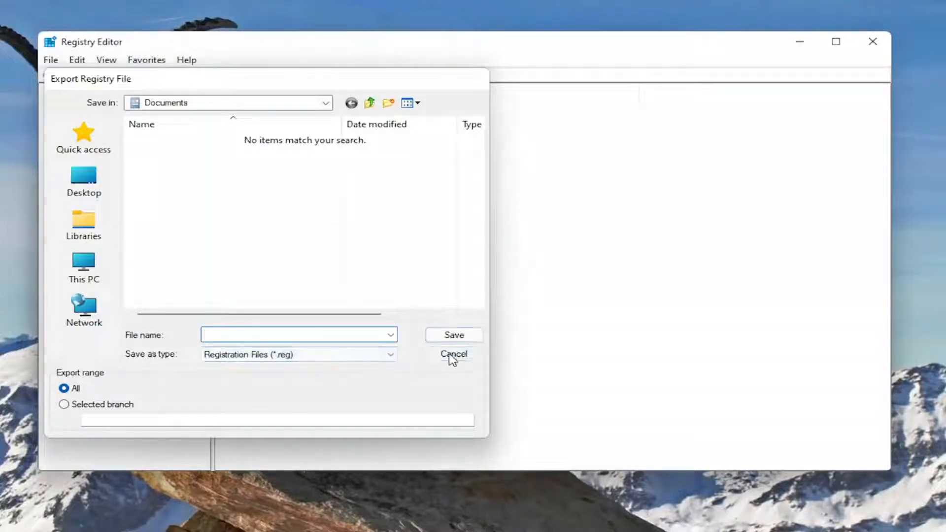
pyautogui.click(454, 354)
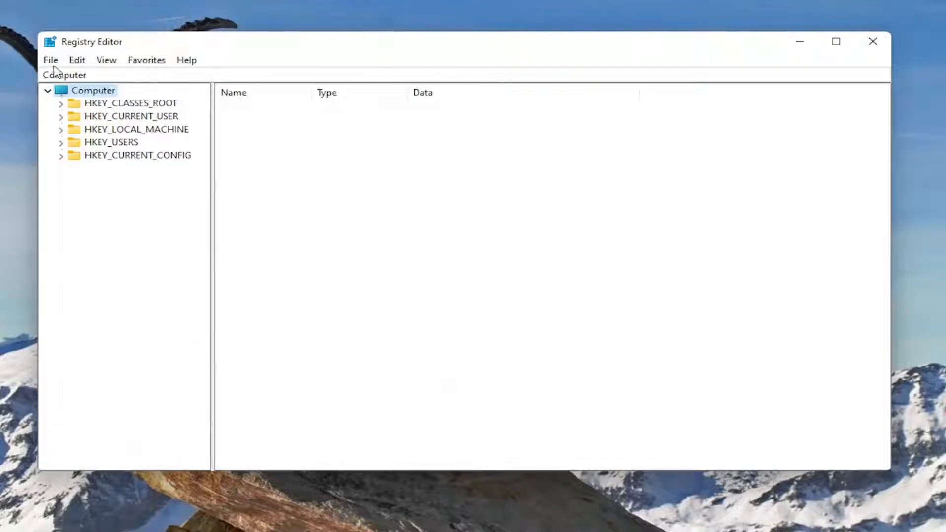
pyautogui.click(51, 59)
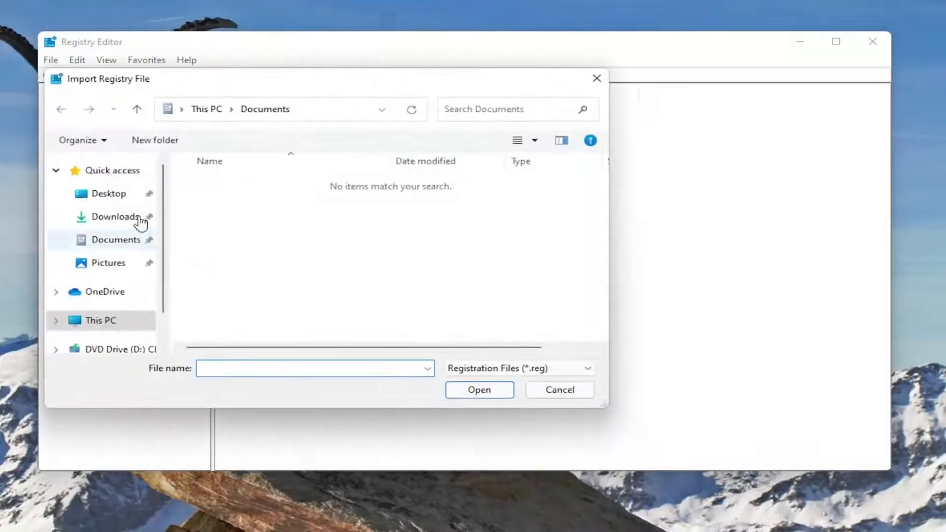
pyautogui.click(559, 389)
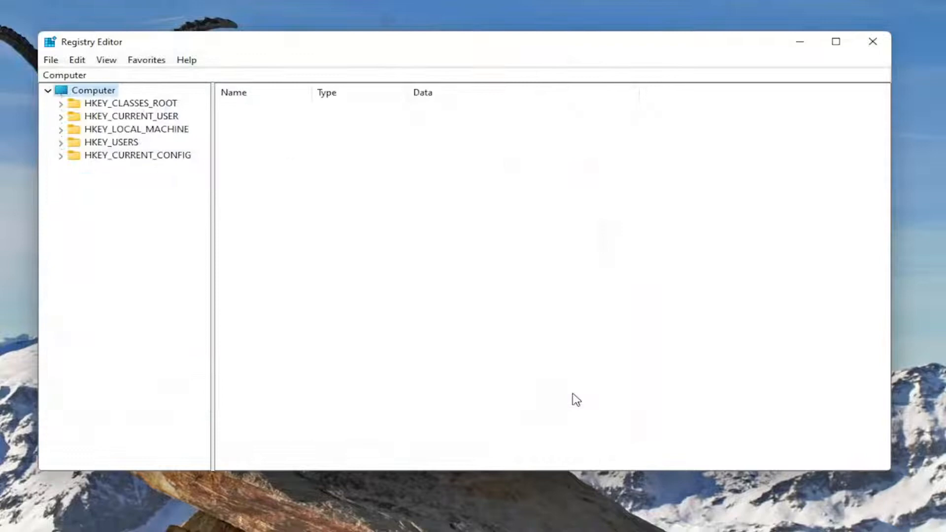
pyautogui.moveTo(338, 294)
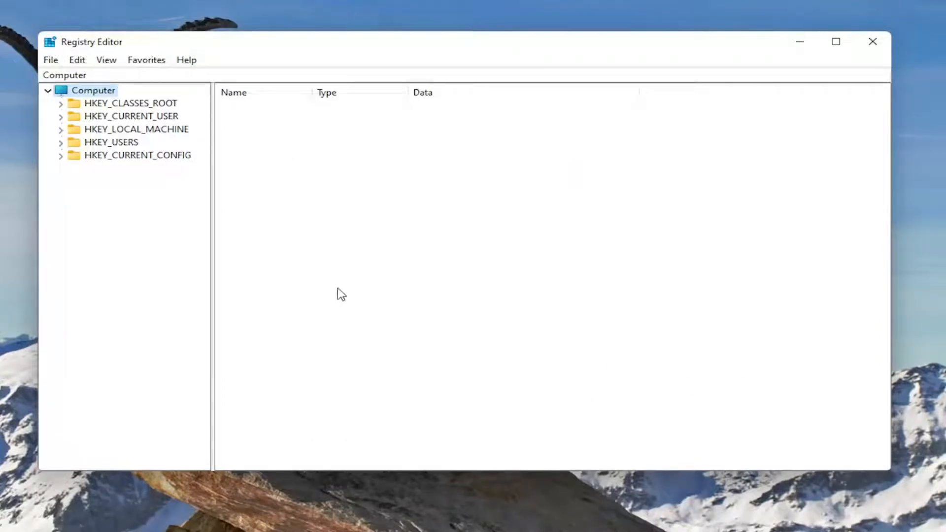
pyautogui.moveTo(163, 133)
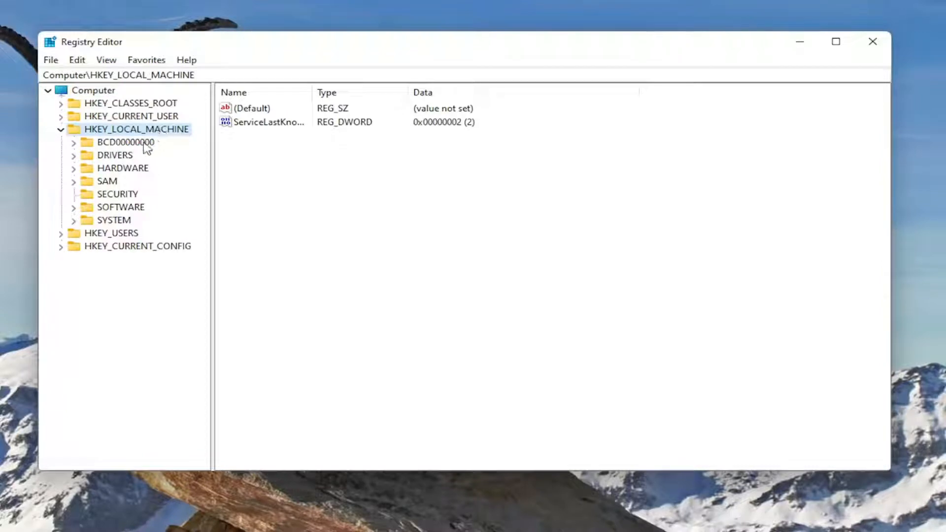
# Navigate to HKEY_LOCAL_MACHINE\SYSTEM\CurrentControlSet\Control\GraphicsDrivers
pyautogui.click(114, 220)
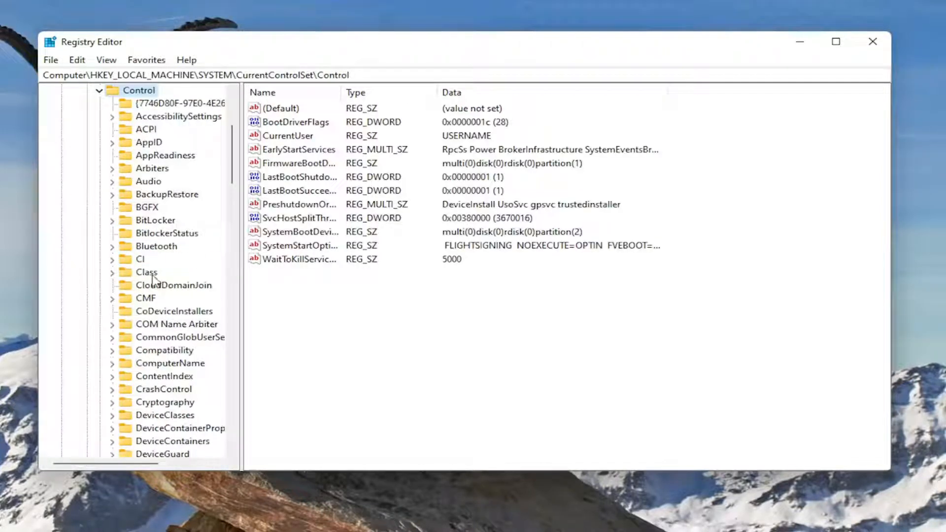
pyautogui.scroll(-3)
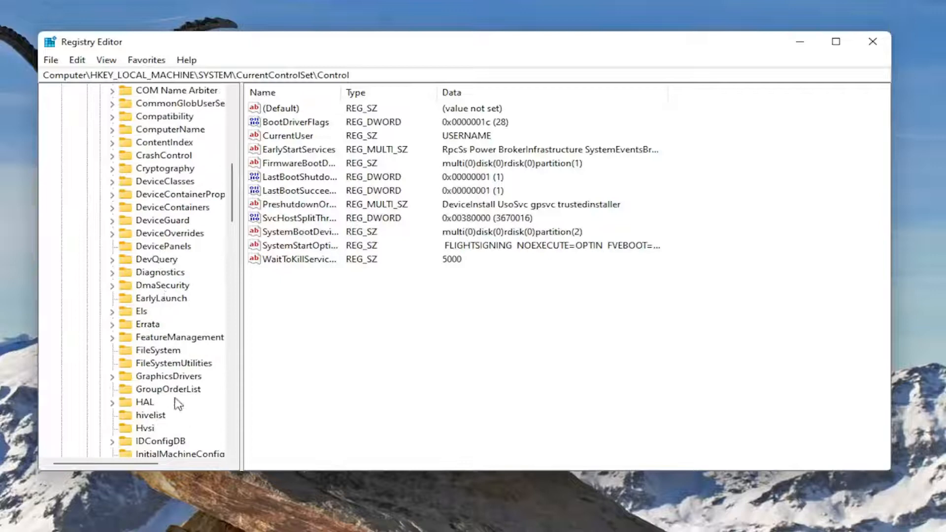
pyautogui.click(169, 376)
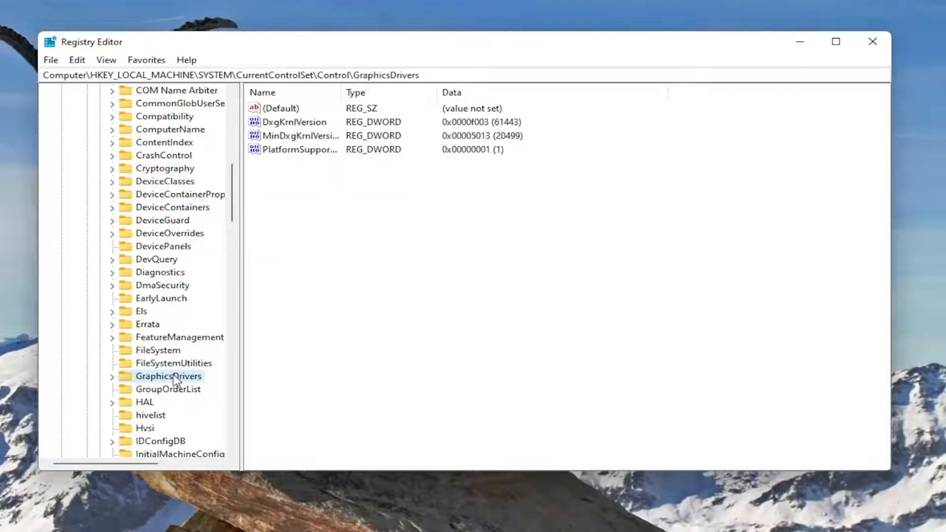
pyautogui.moveTo(342, 95)
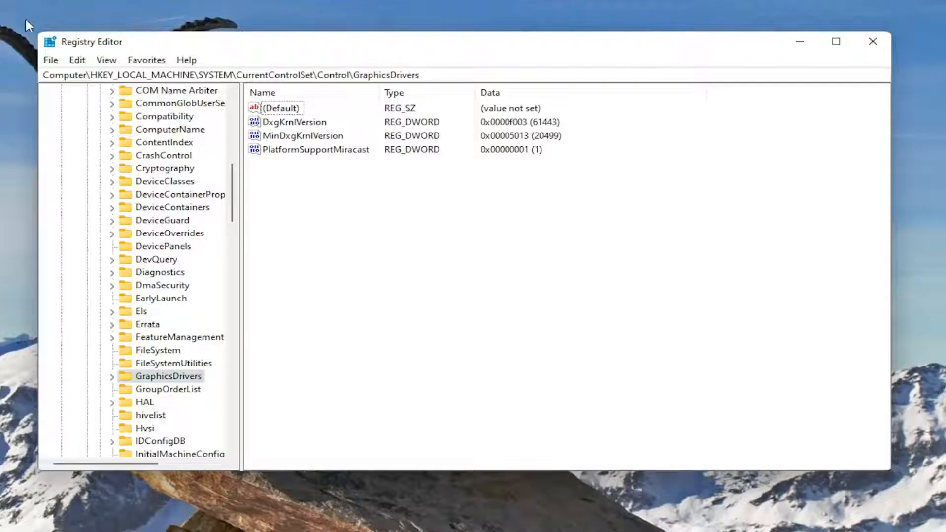
pyautogui.moveTo(185, 64)
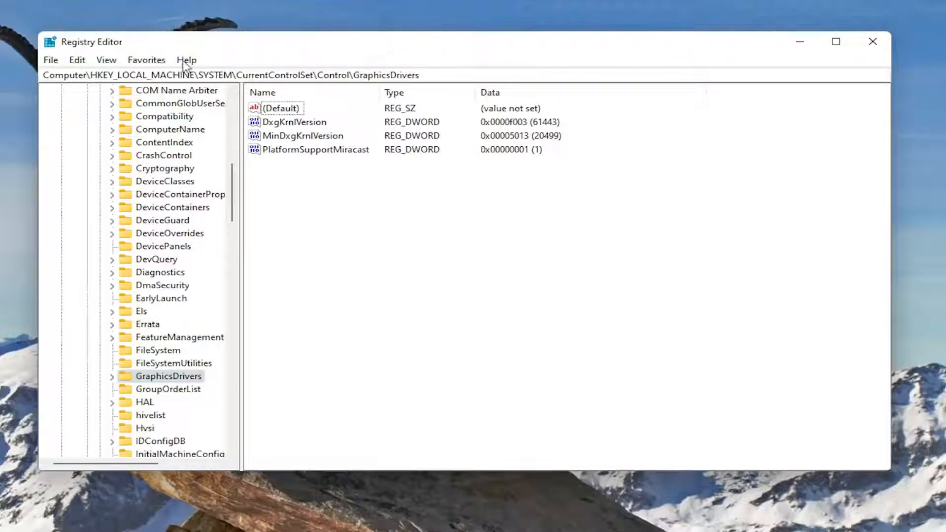
pyautogui.moveTo(457, 57)
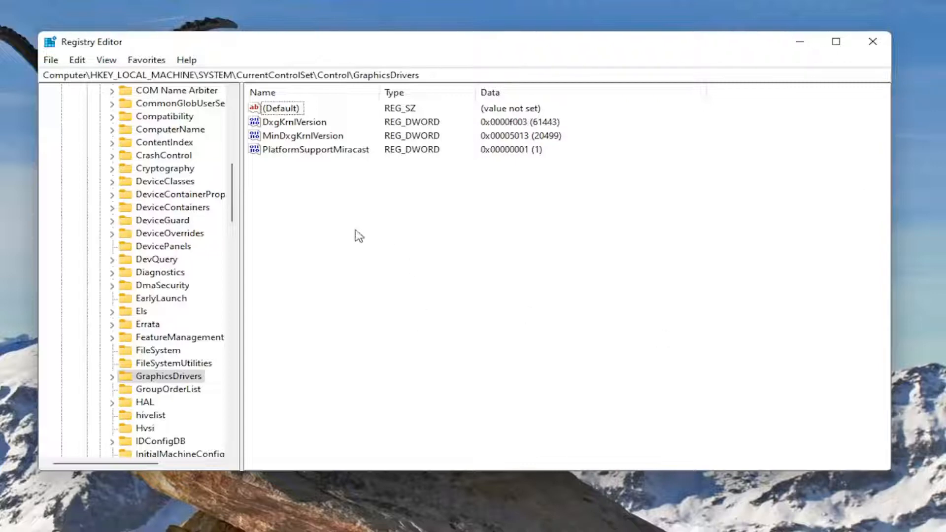
# Create a DWORD (32-bit) value named TdrLevel inside GraphicsDrivers
pyautogui.rightClick(356, 234)
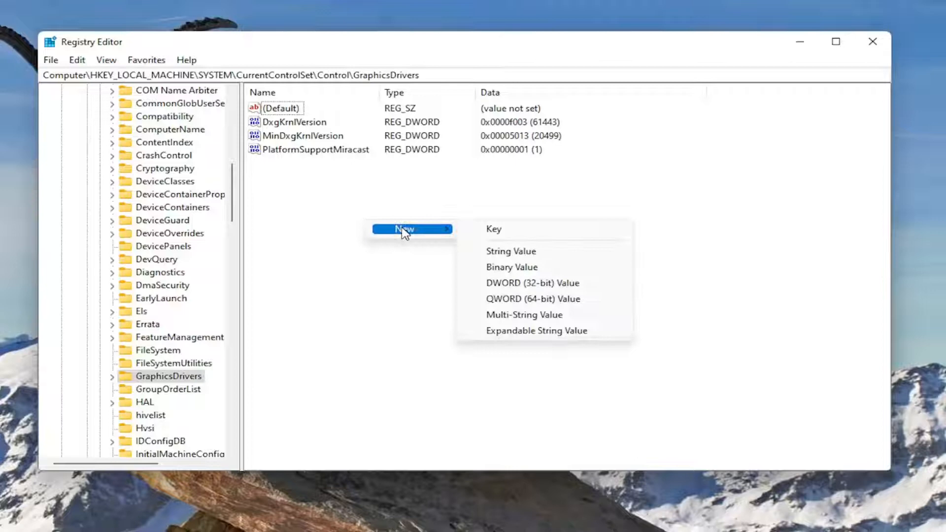
pyautogui.click(531, 282)
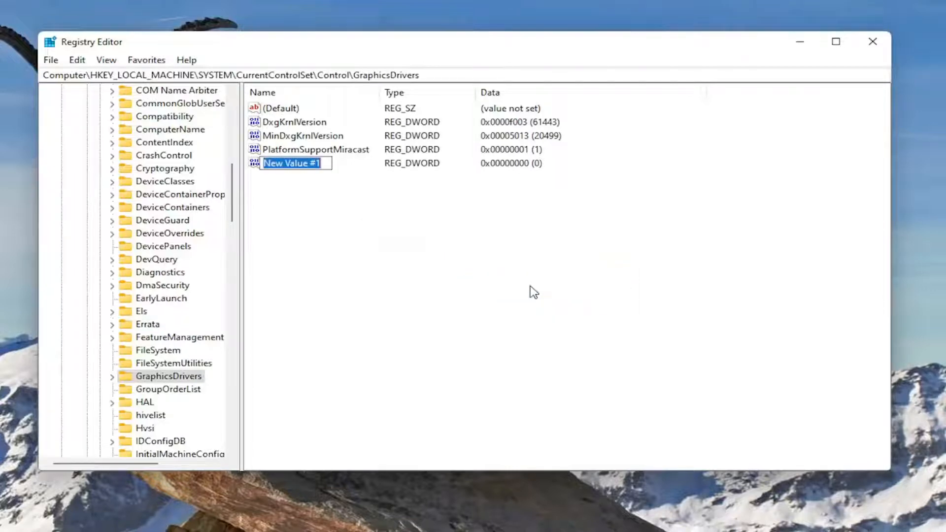
pyautogui.write('1')
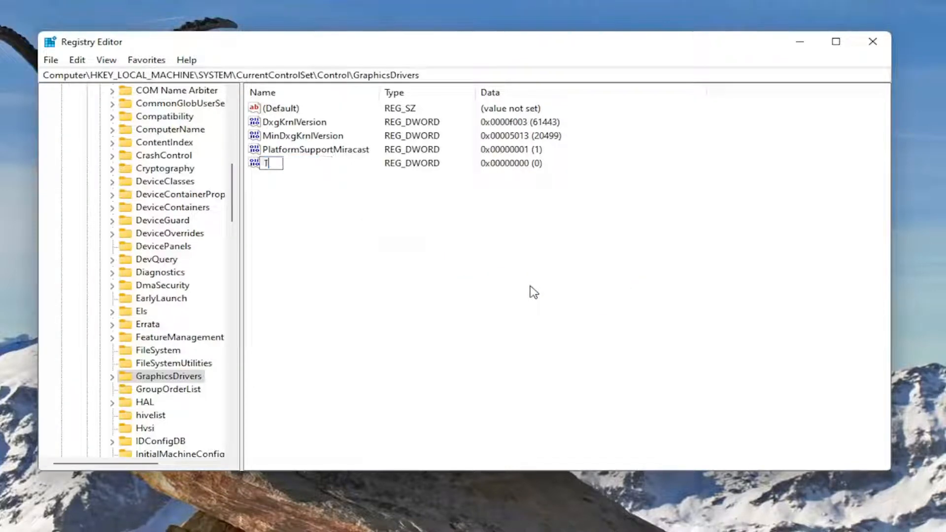
pyautogui.write('drL')
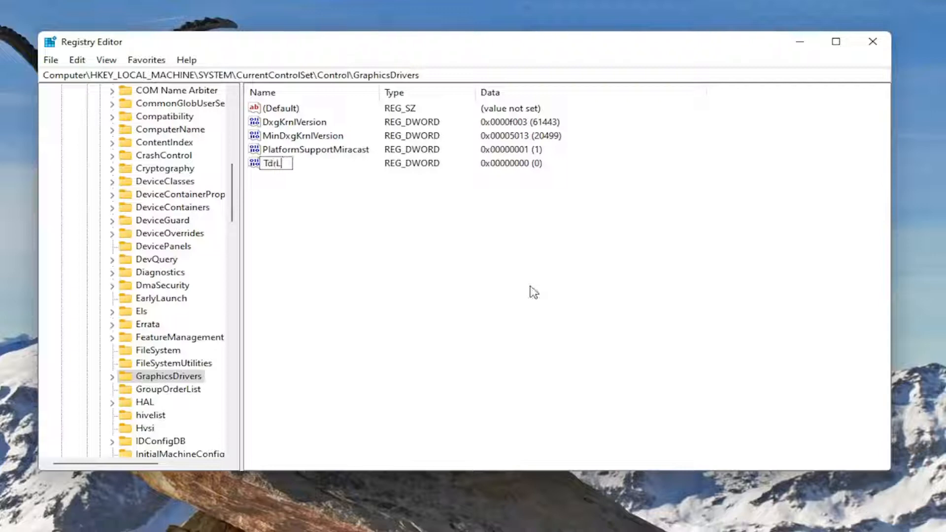
pyautogui.write('evel')
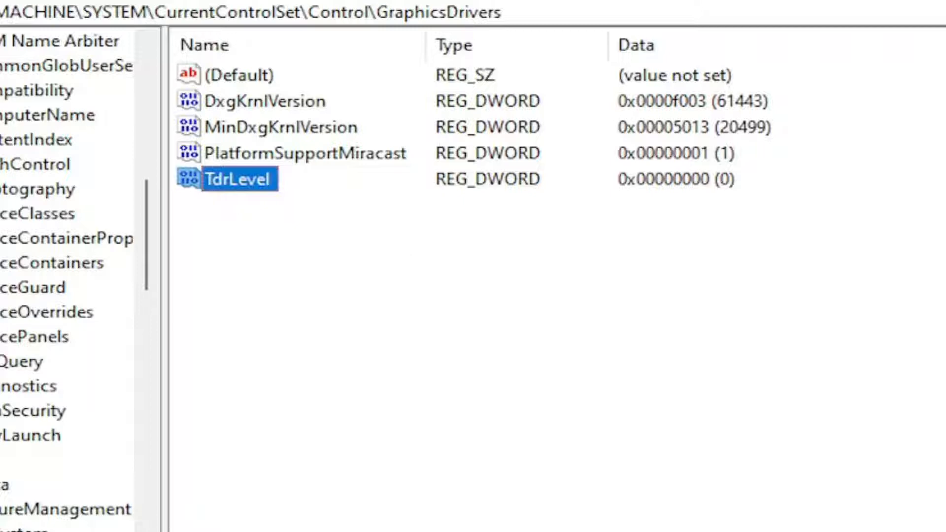
# Confirm TdrLevel's value data as 0 in its edit dialog
pyautogui.doubleClick(236, 179)
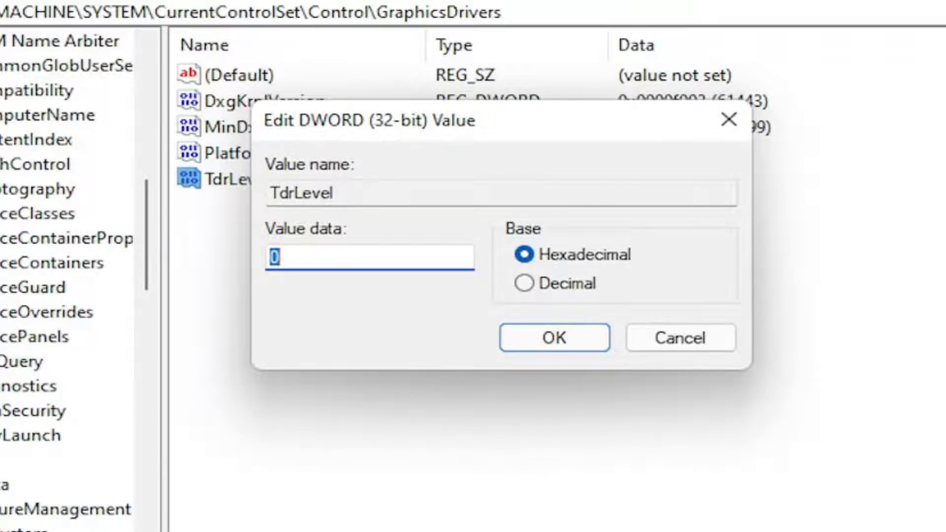
pyautogui.click(553, 337)
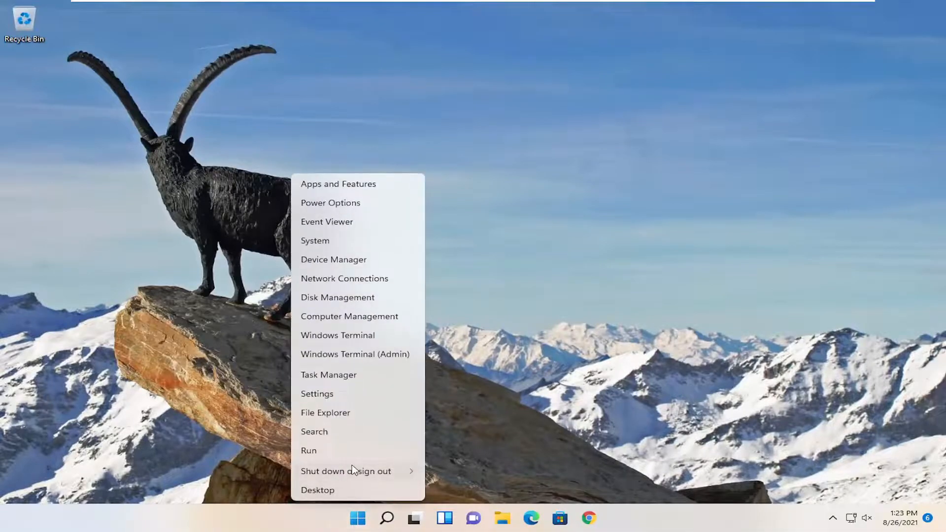
# Restart the PC from the Win+X menu and sign back in
pyautogui.click(346, 471)
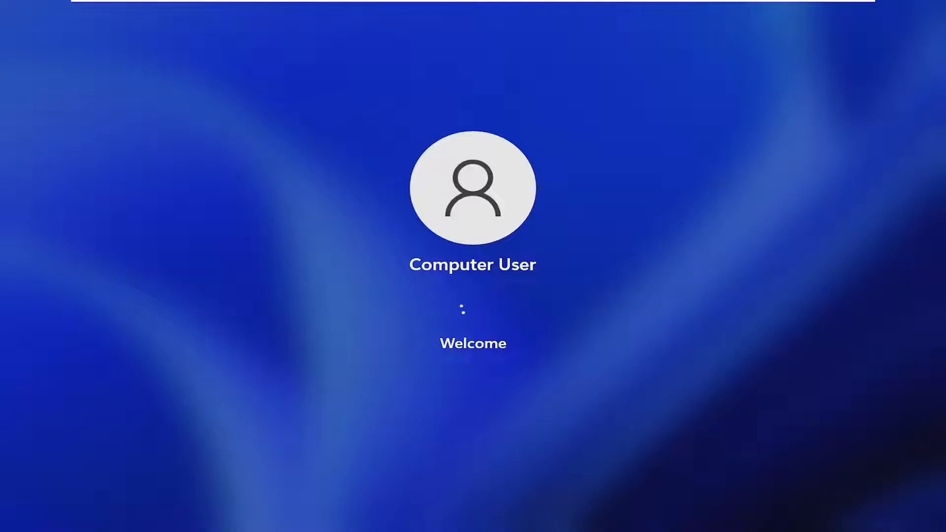
pyautogui.press('enter')
pyautogui.write('device manager')
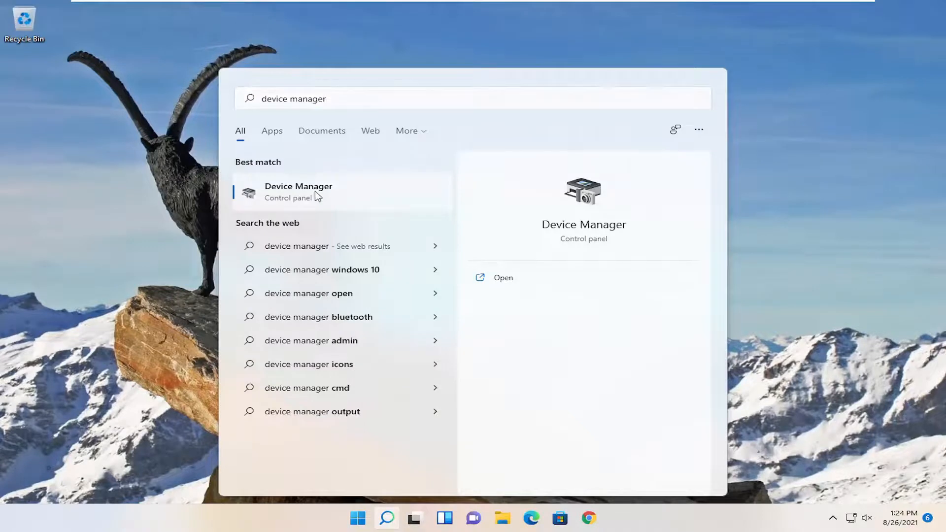
# Open Device Manager and expand the Display adapters category
pyautogui.click(298, 191)
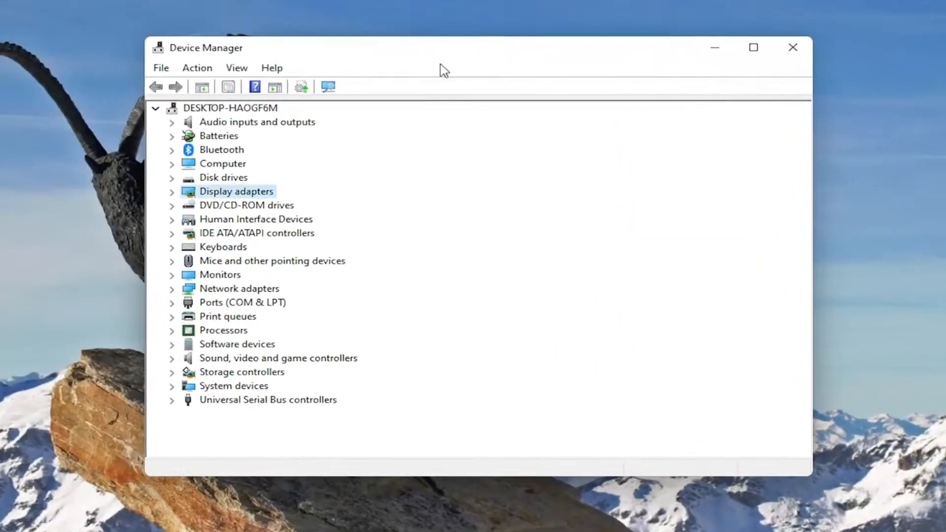
pyautogui.click(172, 191)
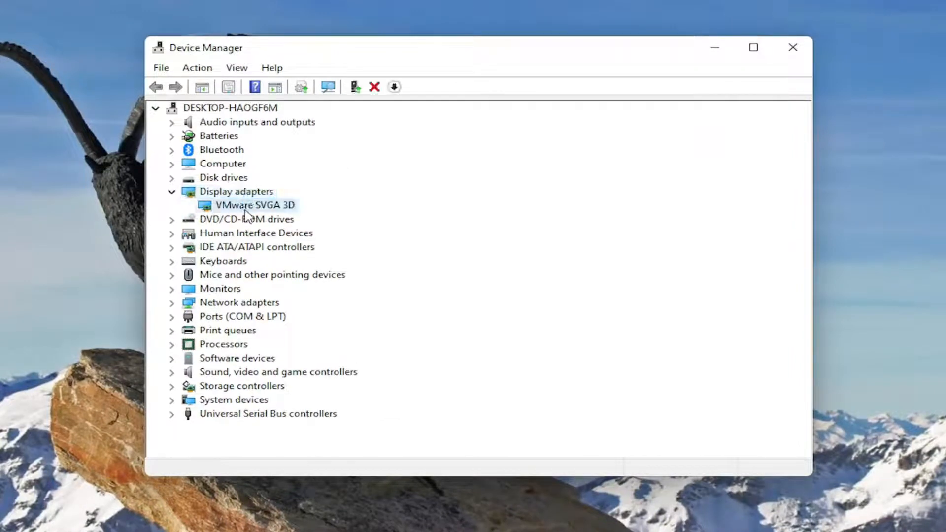
# Reinstall the VMware SVGA 3D driver from drivers on the computer, then restart
pyautogui.rightClick(253, 205)
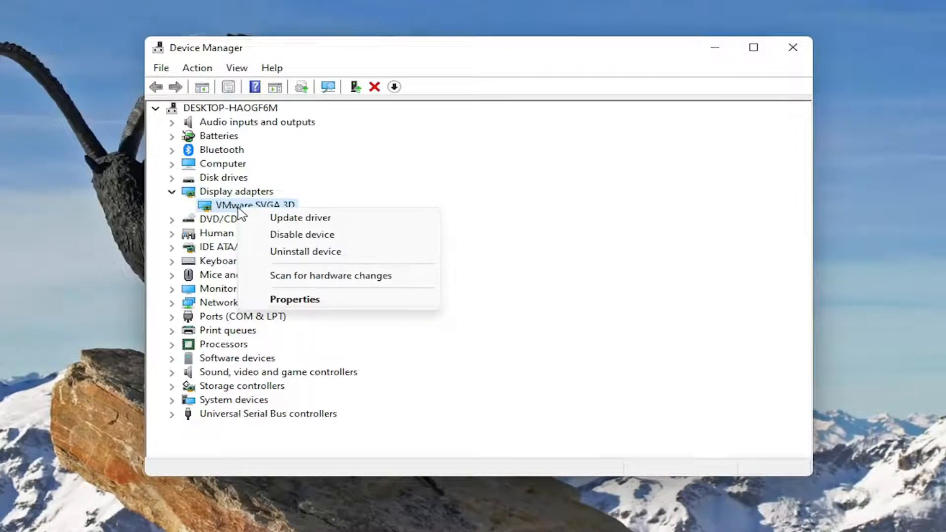
pyautogui.click(300, 218)
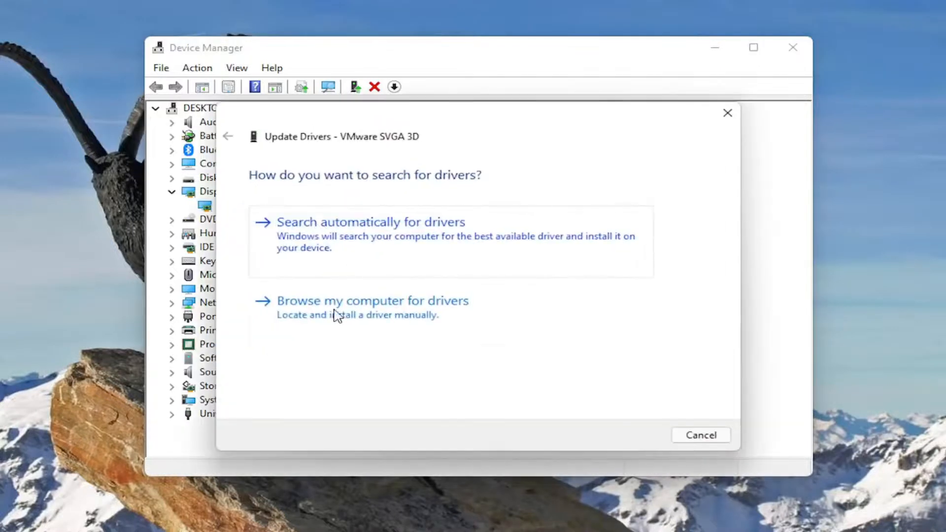
pyautogui.click(371, 300)
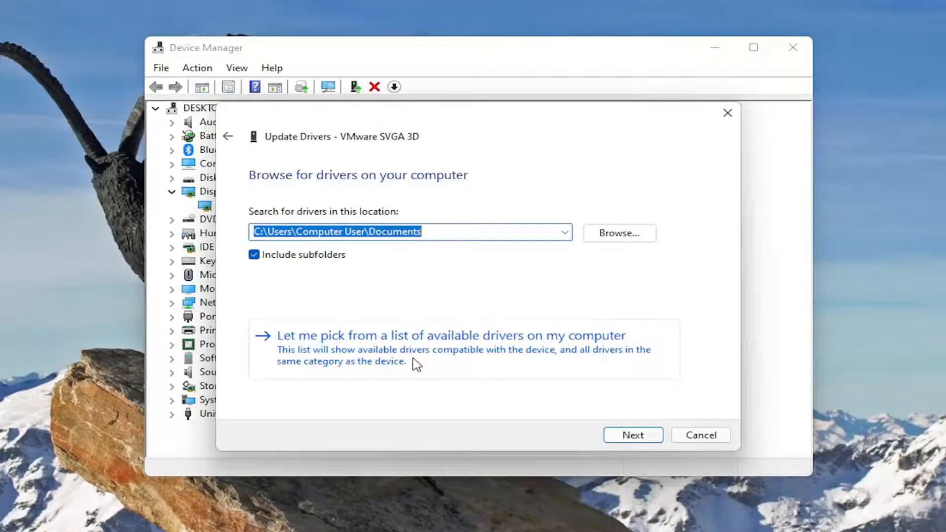
pyautogui.click(449, 335)
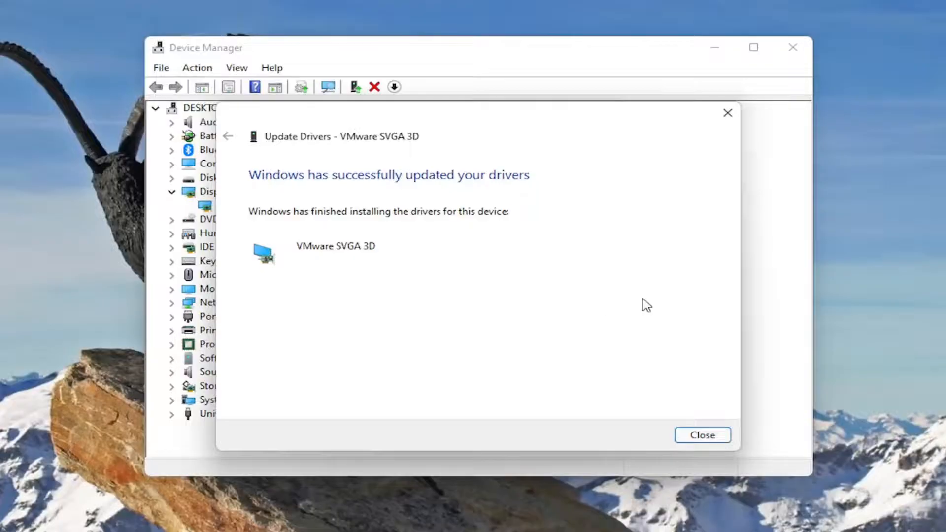
pyautogui.click(702, 435)
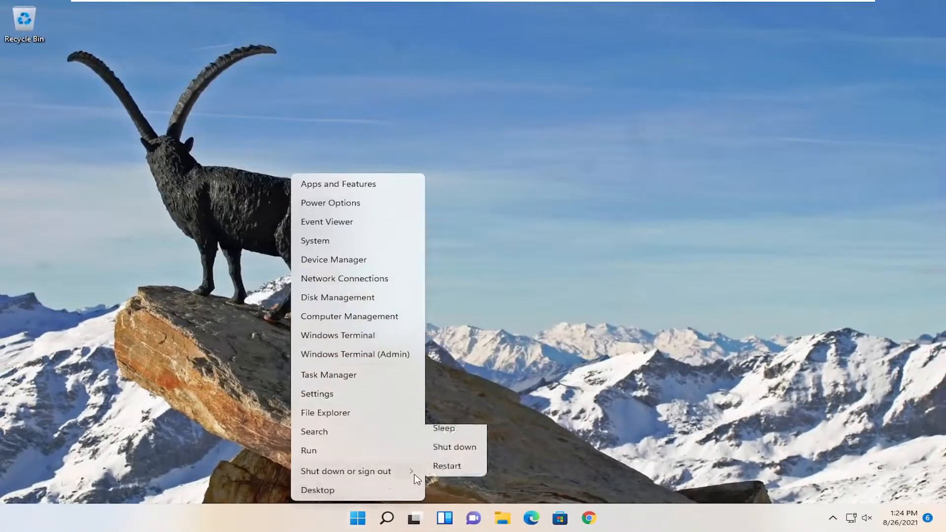
pyautogui.click(446, 465)
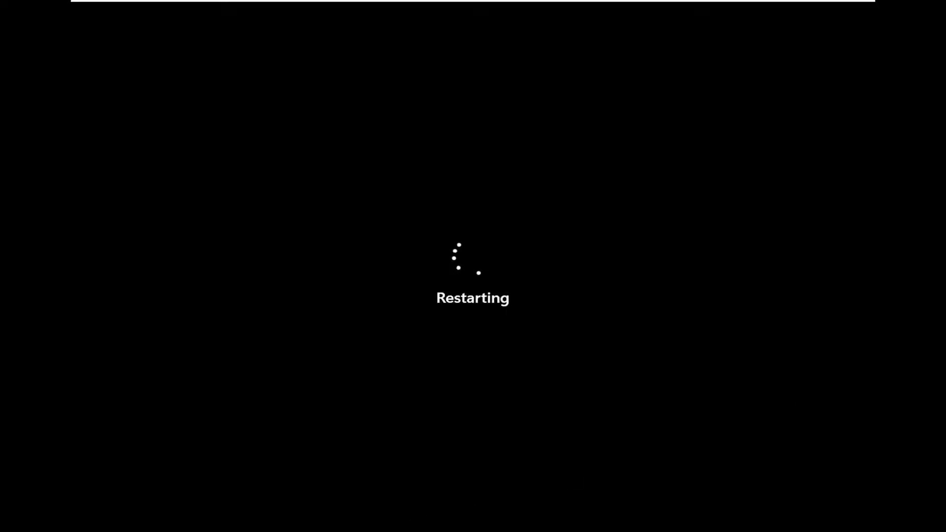